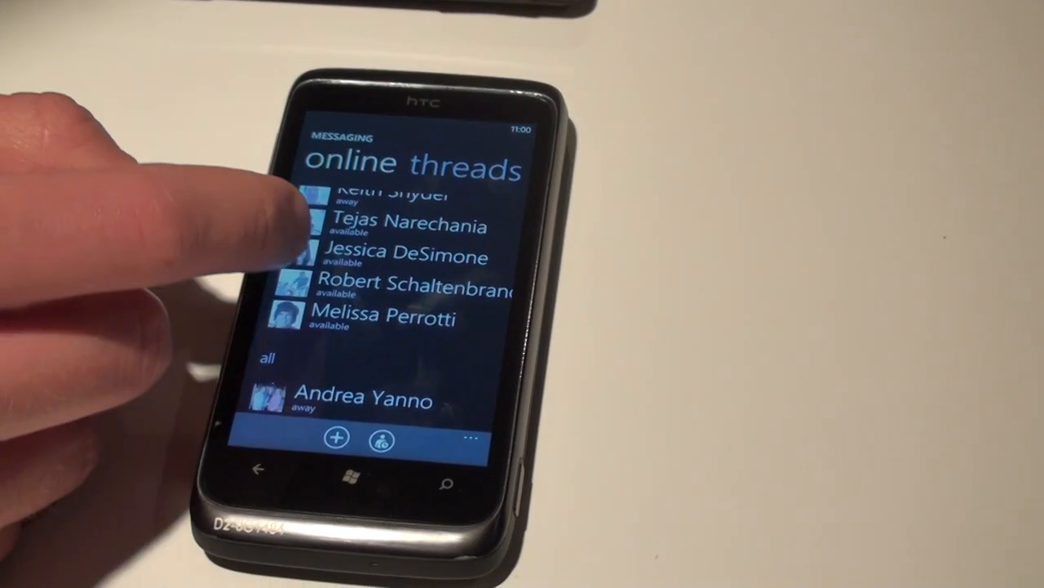
click(384, 258)
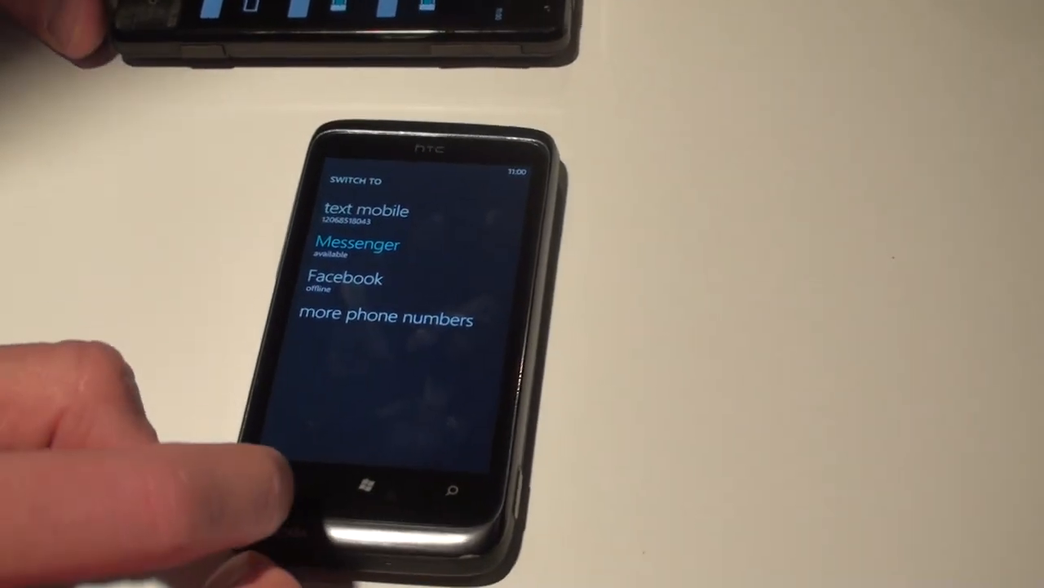
click(356, 245)
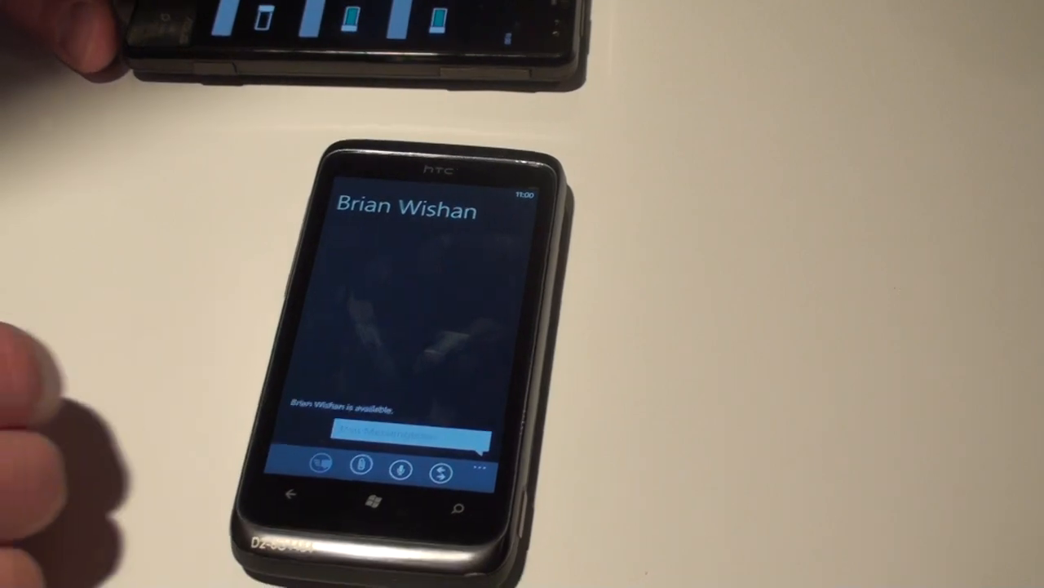